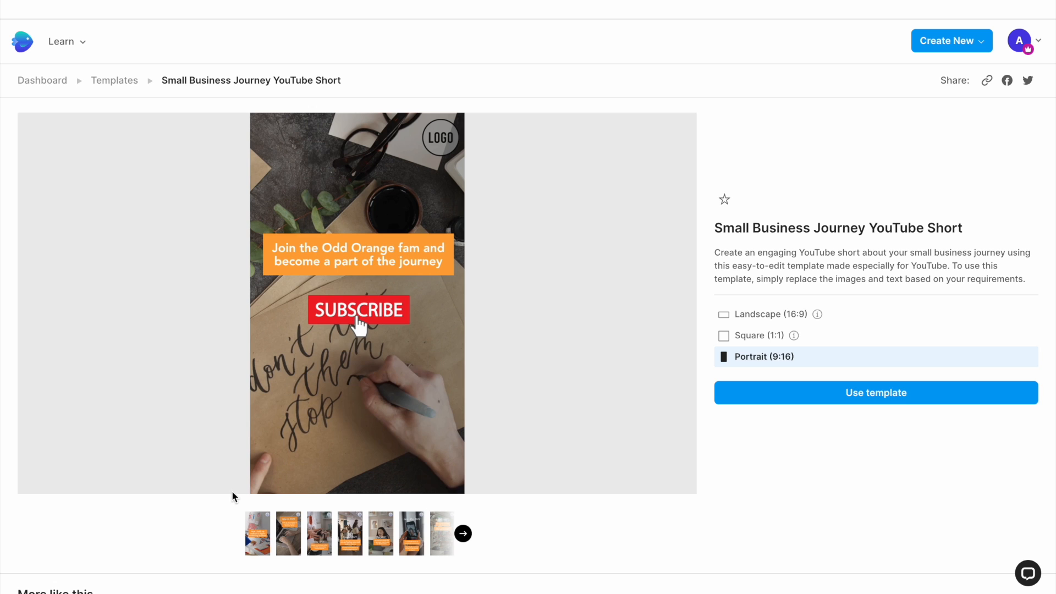
Create a new project from the Small Business Journey template in Portrait 9:16
left_click(875, 393)
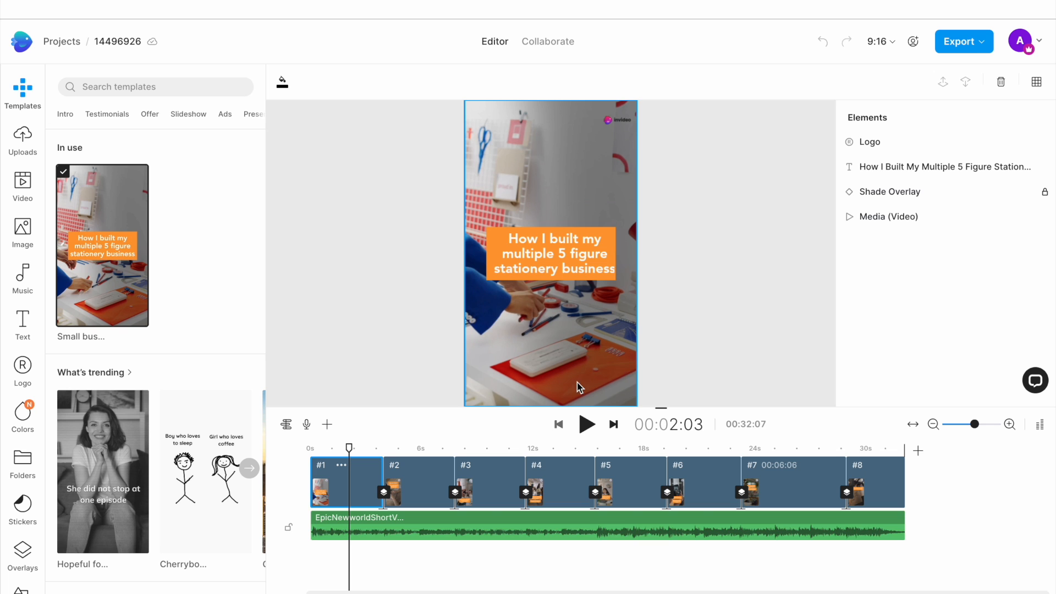
Select the August 2021 scene and browse the stock Video, Image and Music libraries
left_click(483, 447)
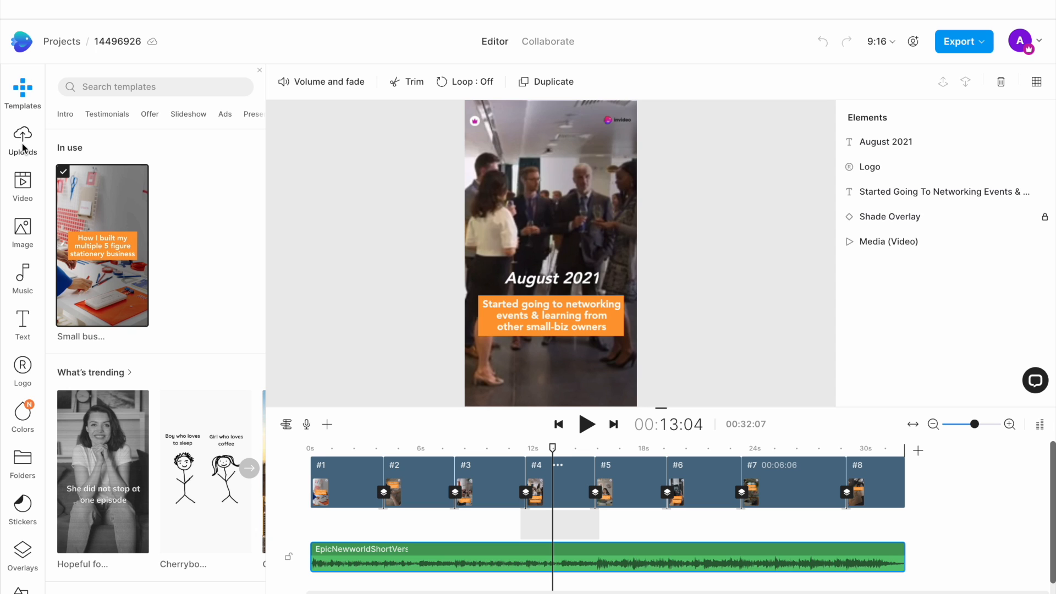
left_click(22, 188)
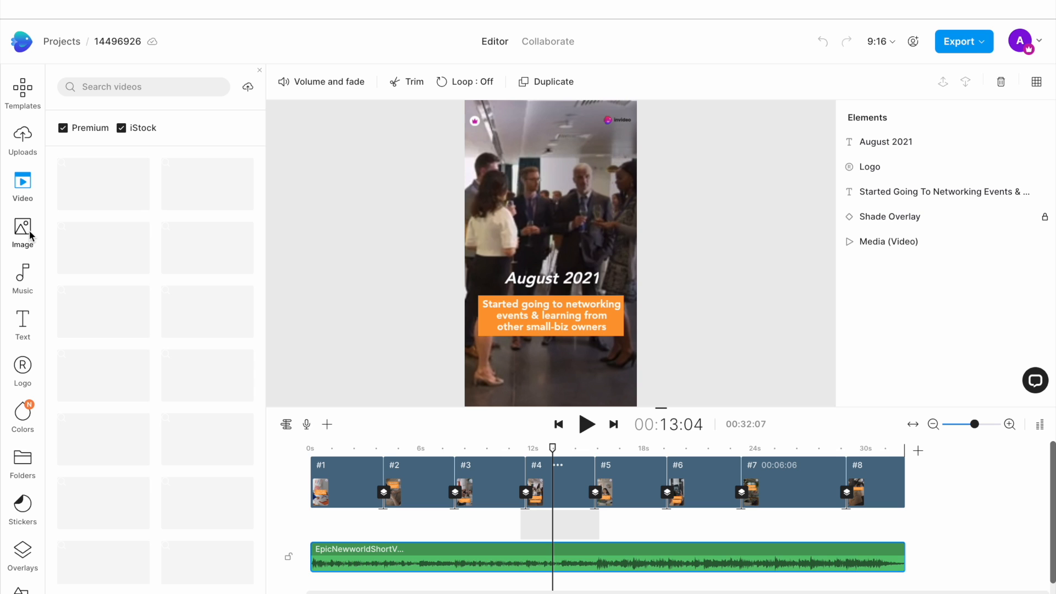
left_click(22, 276)
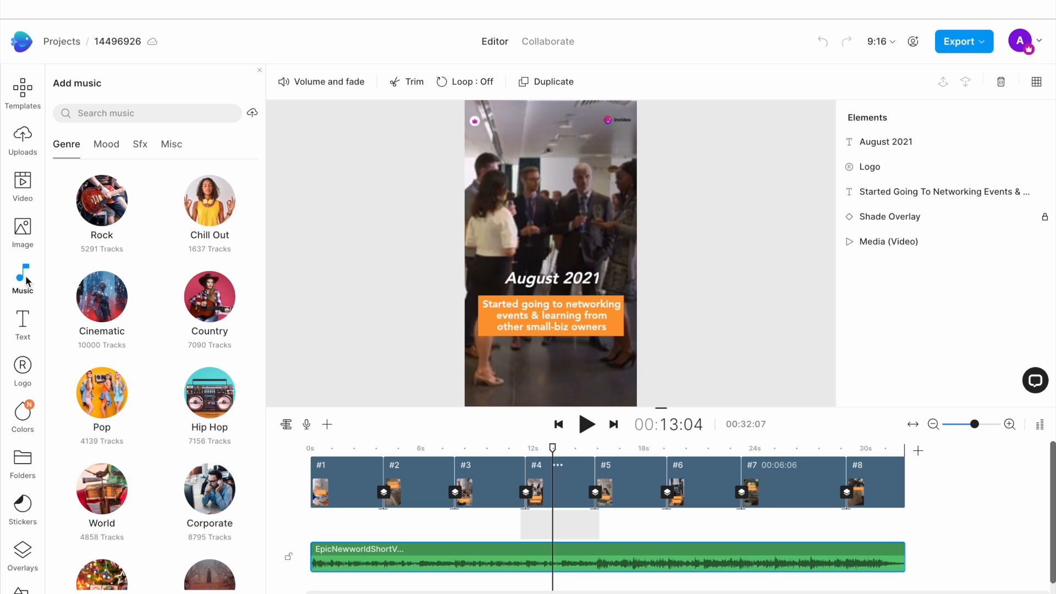
left_click(22, 138)
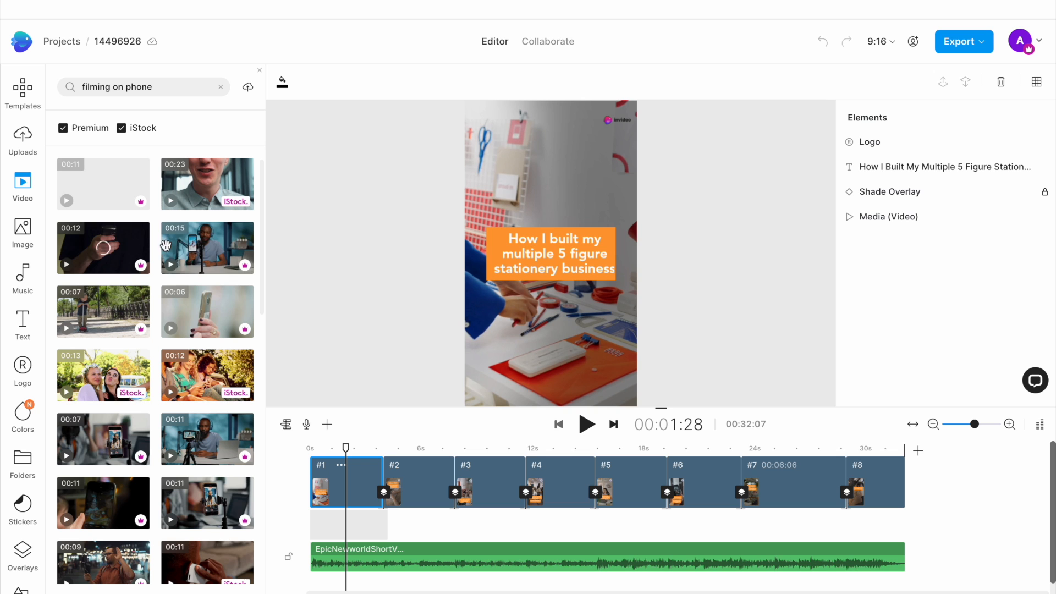
Replace the opening scene's video with the phone-on-tripod clip, trimmed to fit the scene
scroll("down", 3)
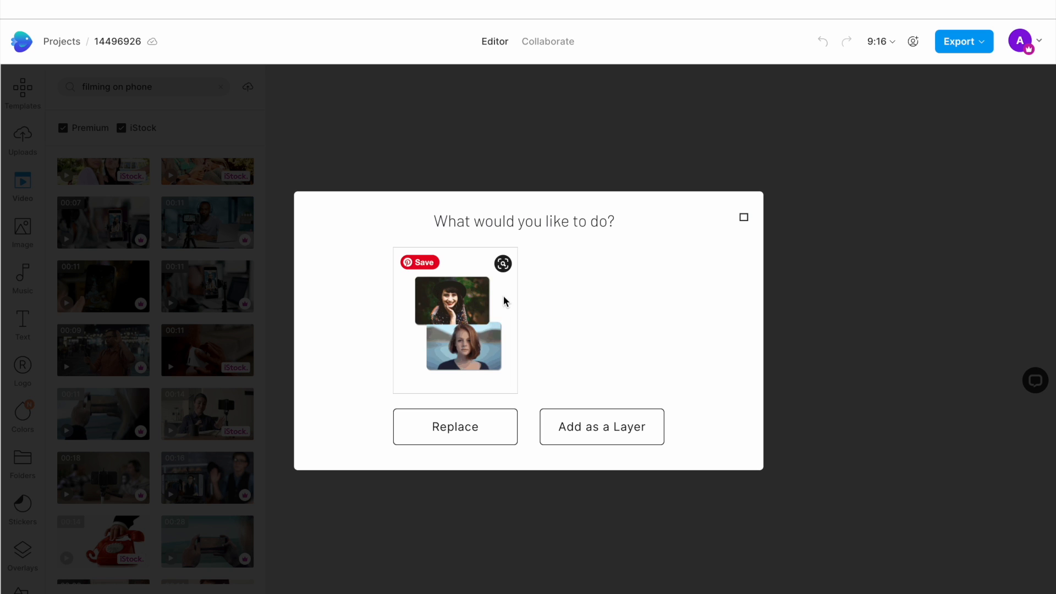
left_click(455, 427)
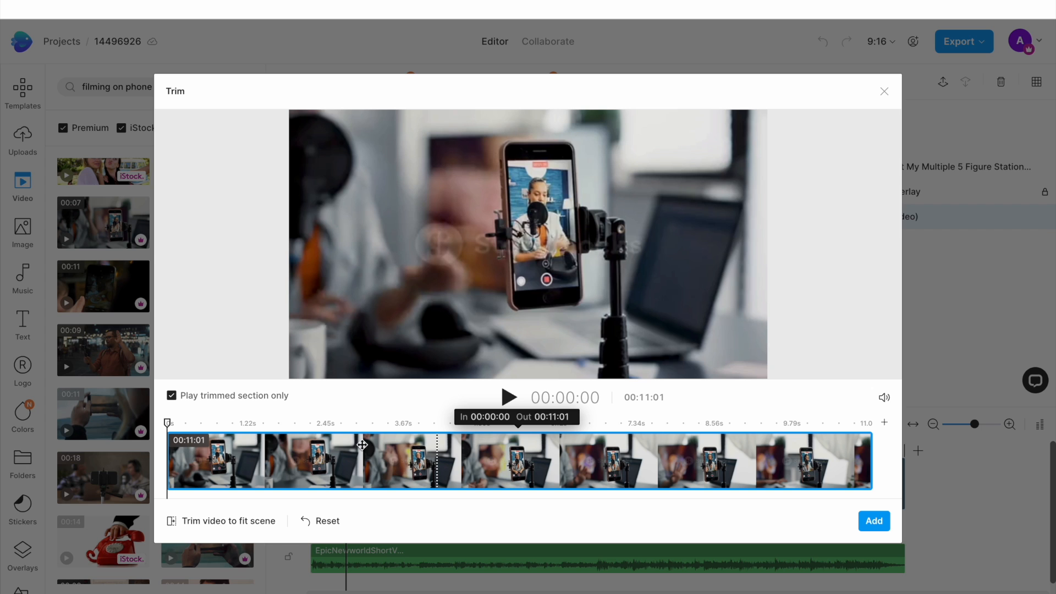
mouse_move(263, 513)
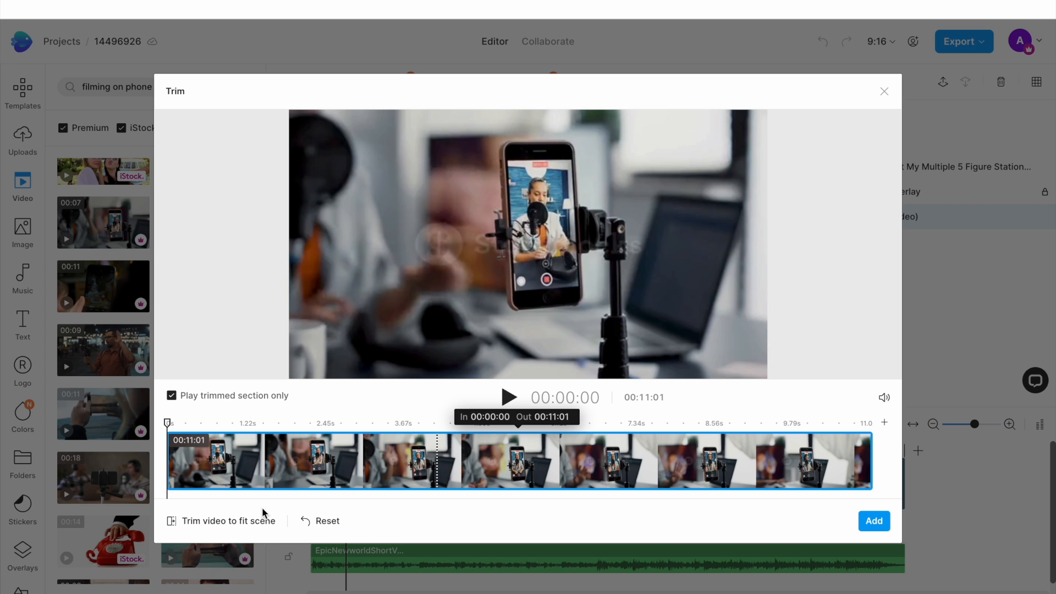
mouse_move(228, 520)
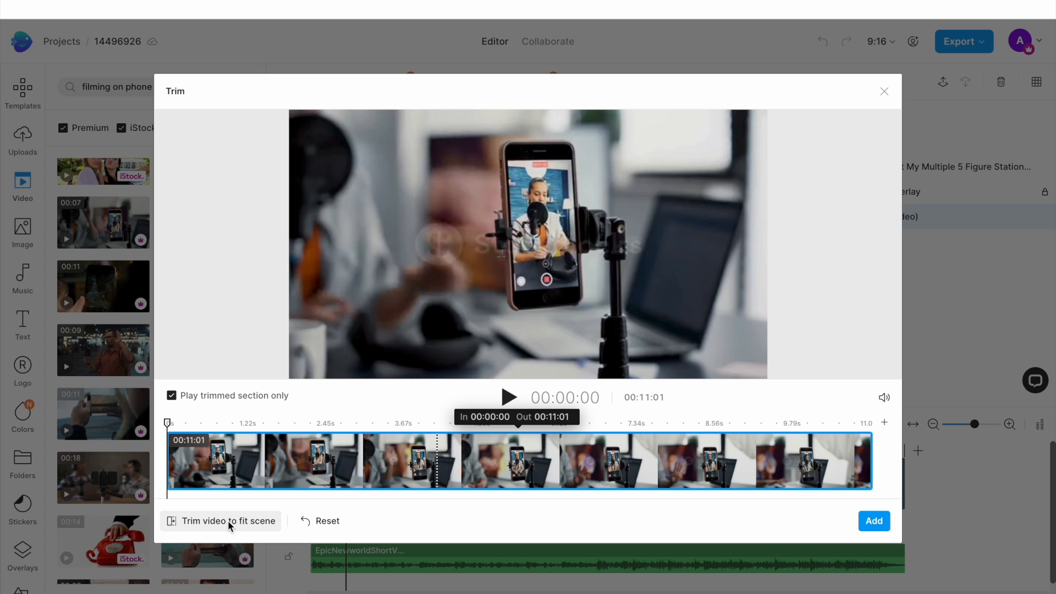
left_click(874, 521)
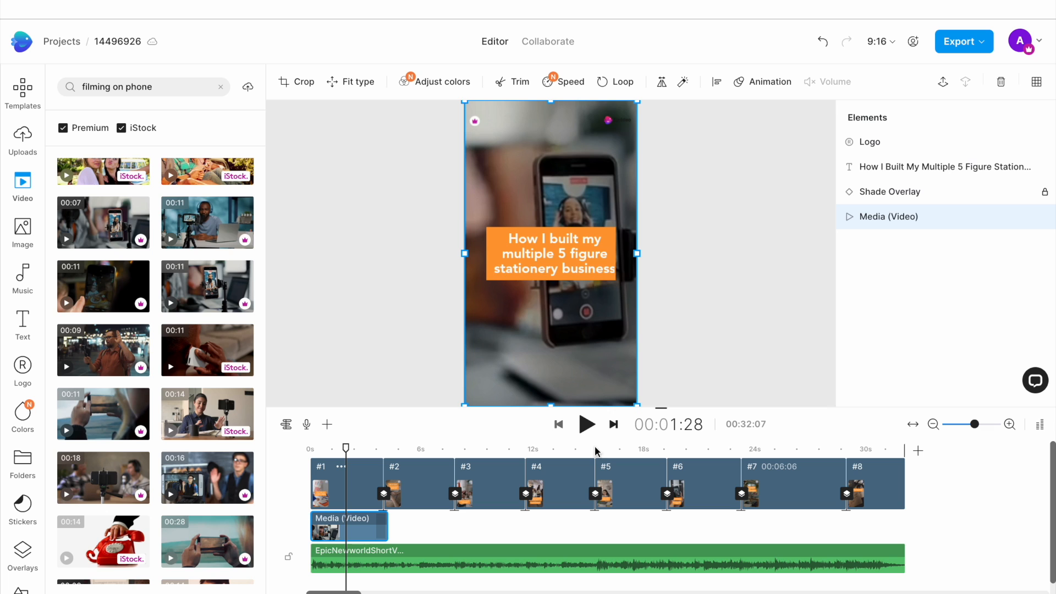
mouse_move(586, 423)
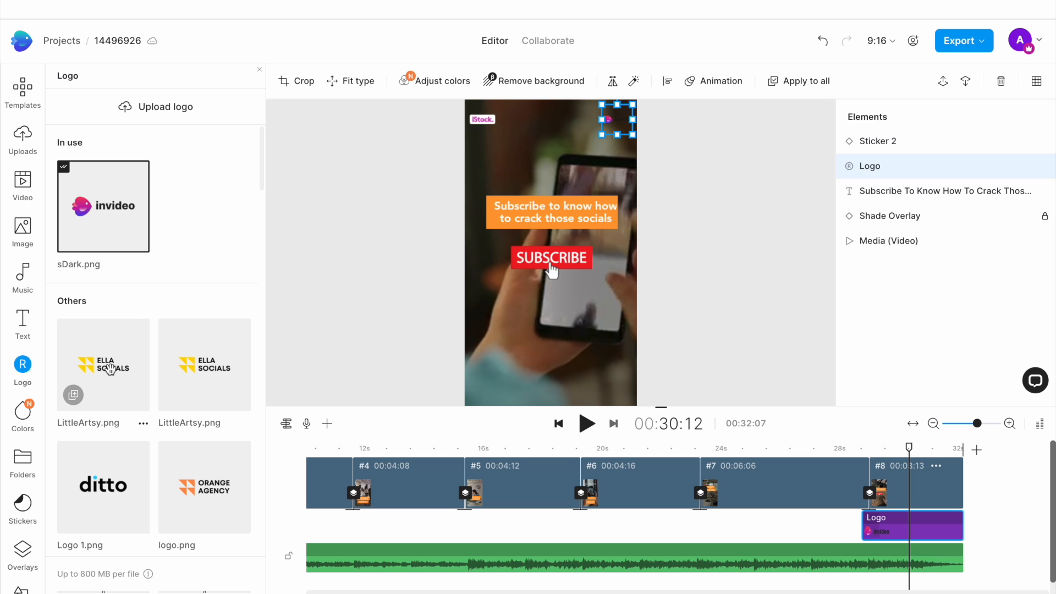
Apply the Ella Socials (LittleArtsy.png) logo in place of the invideo logo
left_click(558, 423)
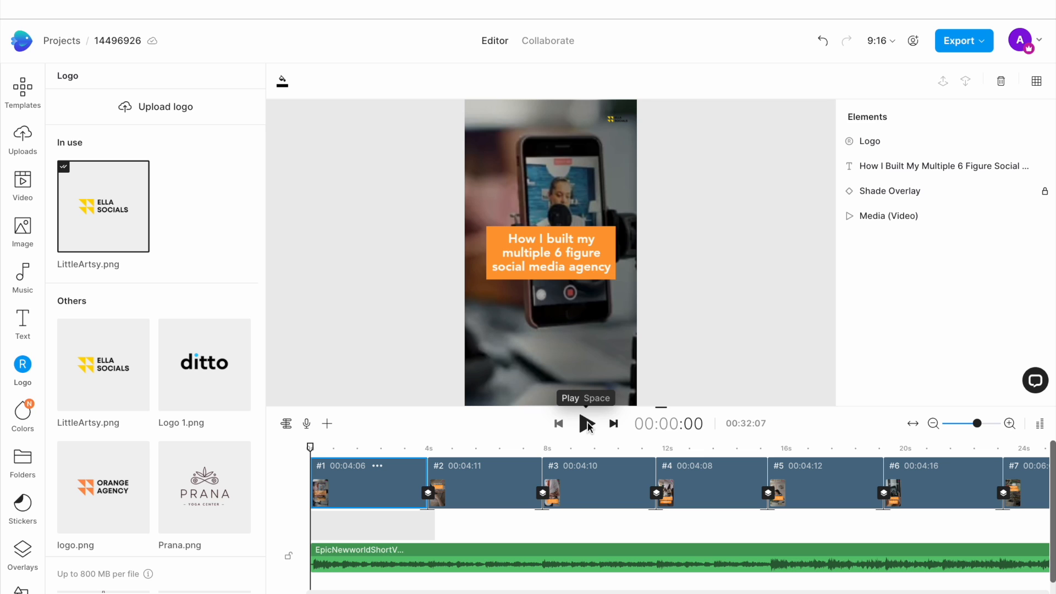
left_click(585, 423)
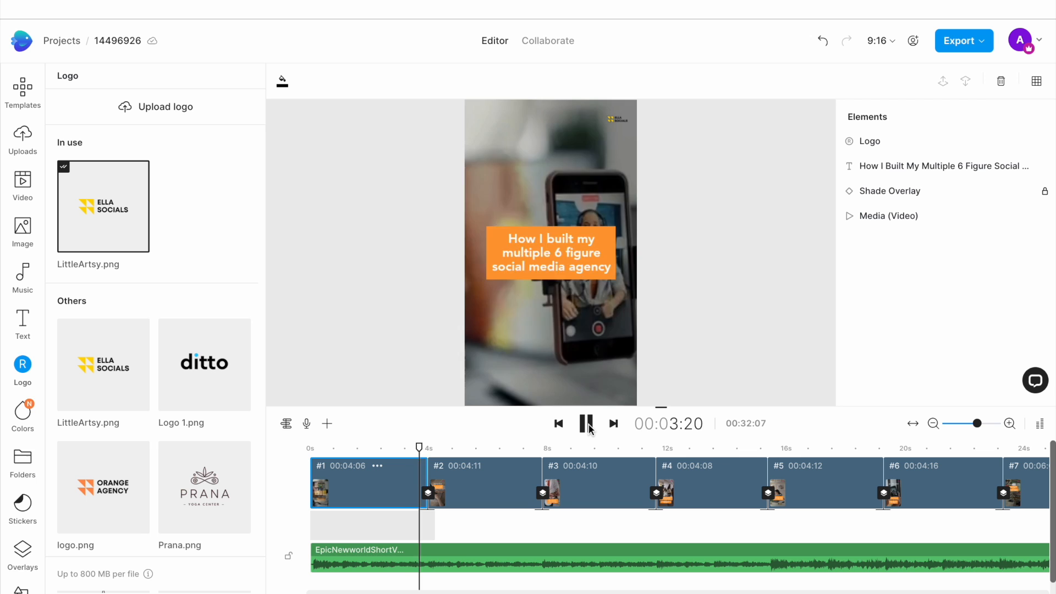
left_click(585, 423)
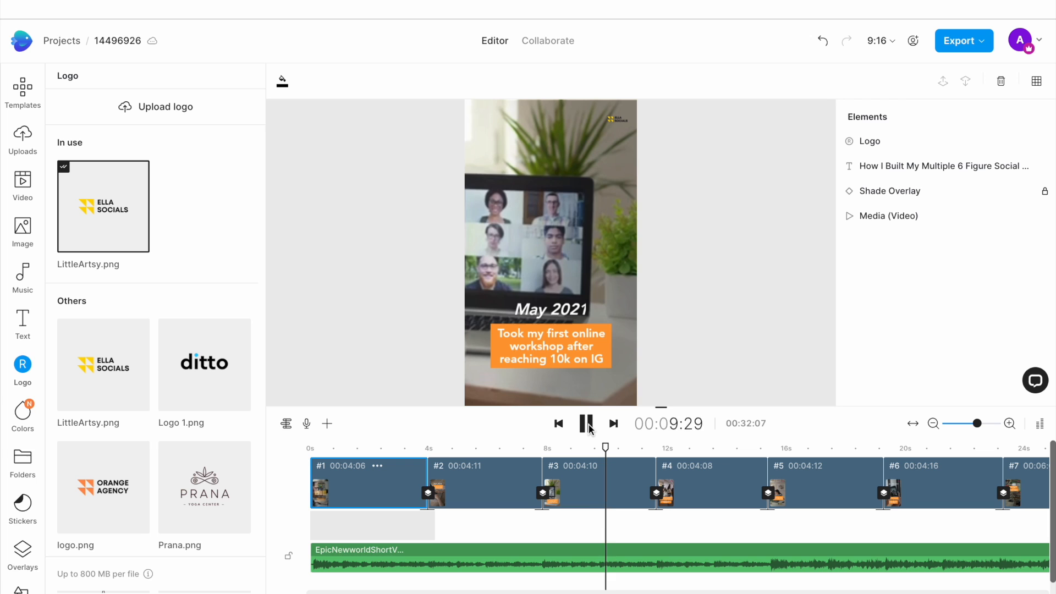
left_click(584, 423)
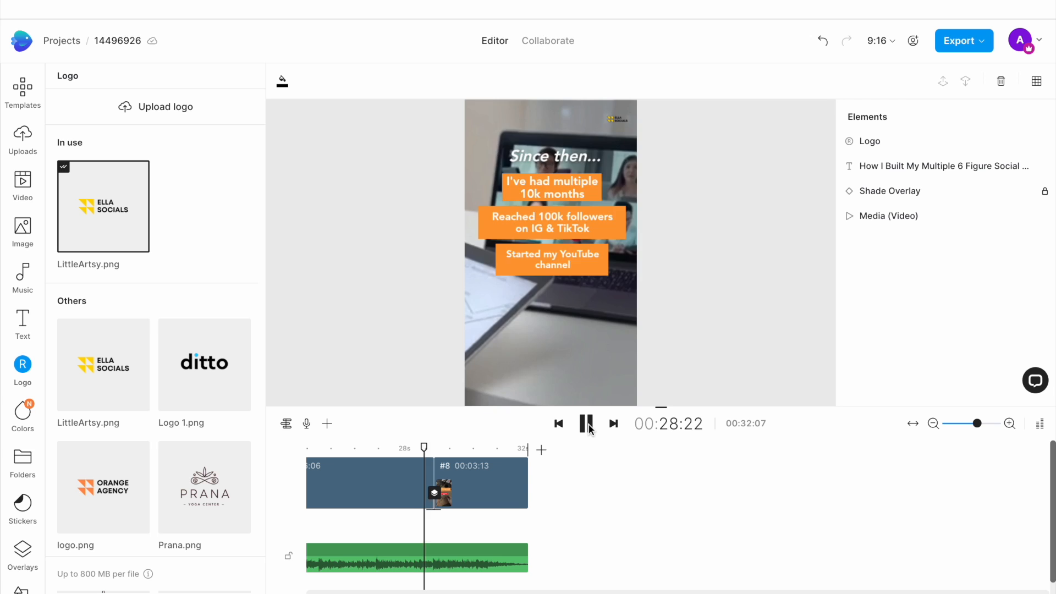
Go to Projects and open project 14482972, the lipgloss business short
left_click(587, 423)
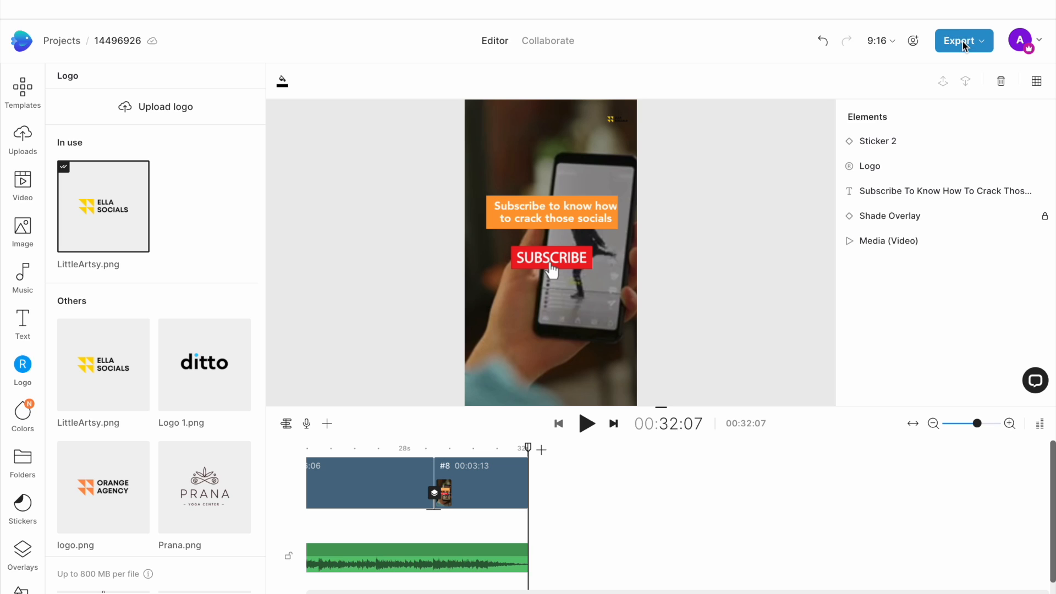
left_click(943, 191)
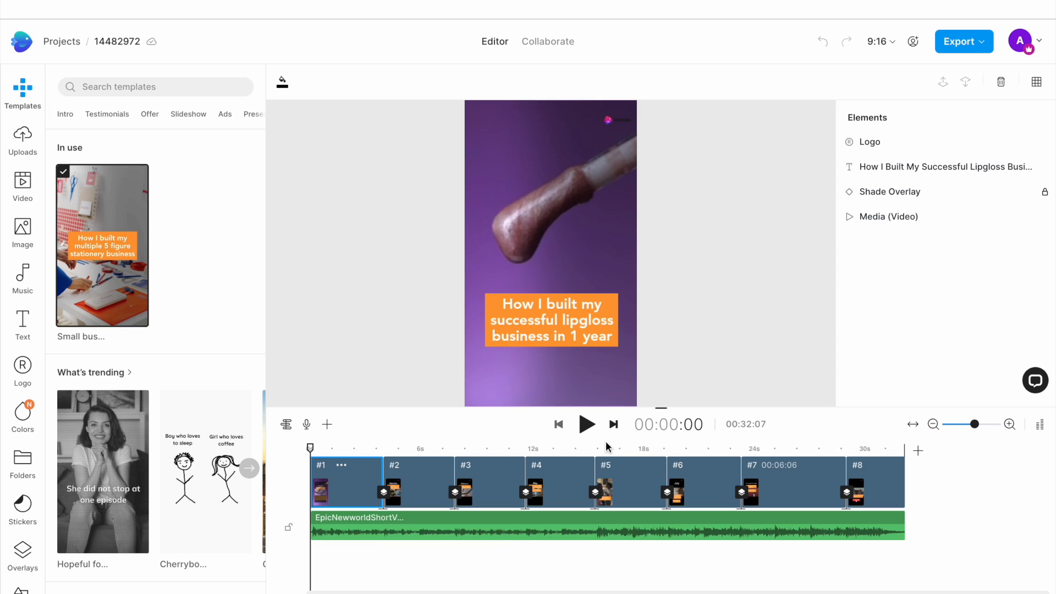
left_click(585, 424)
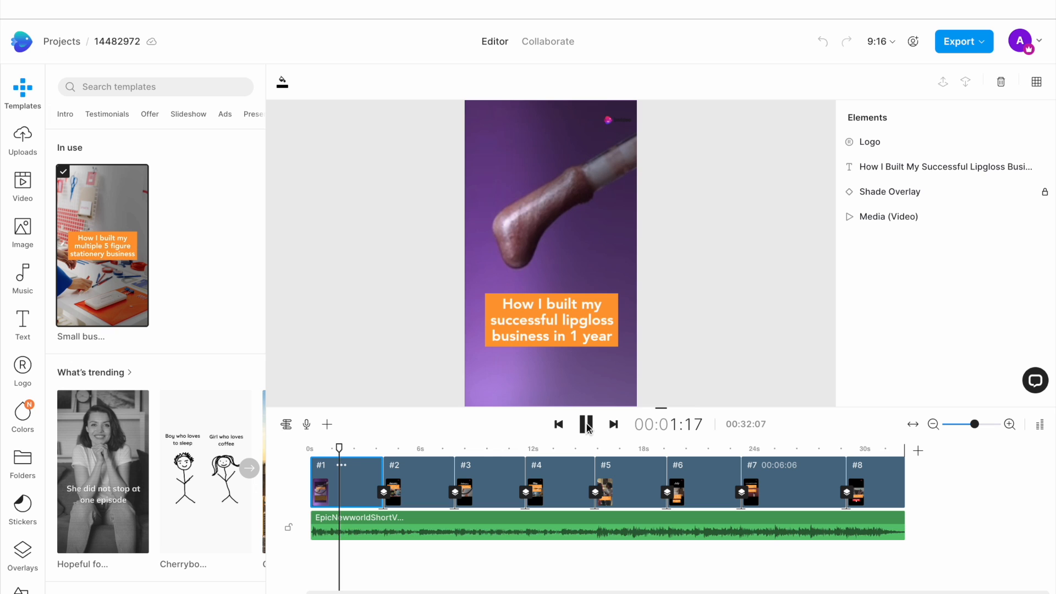
left_click(454, 448)
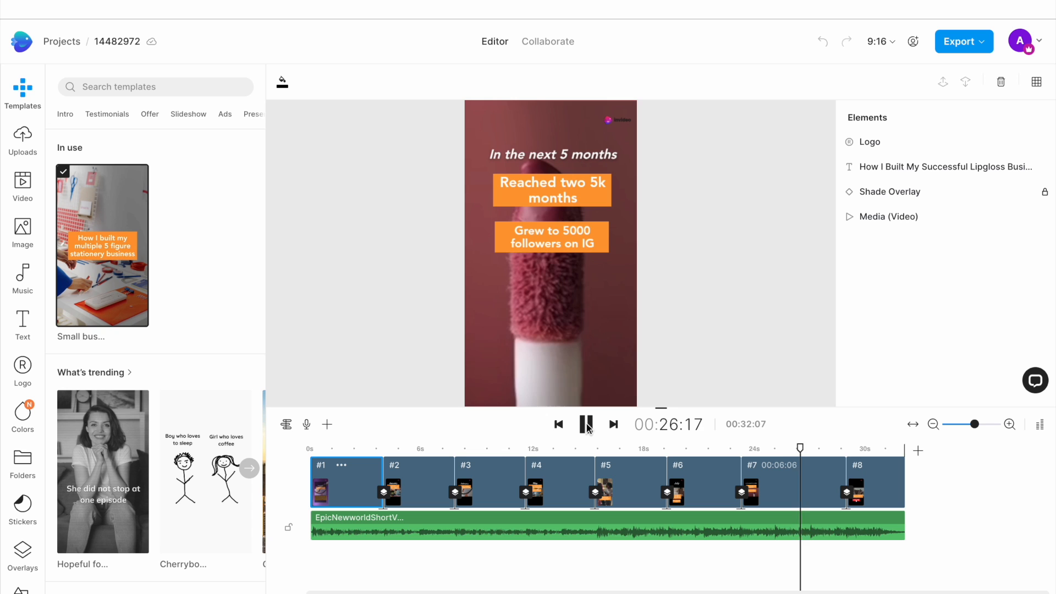
left_click(585, 423)
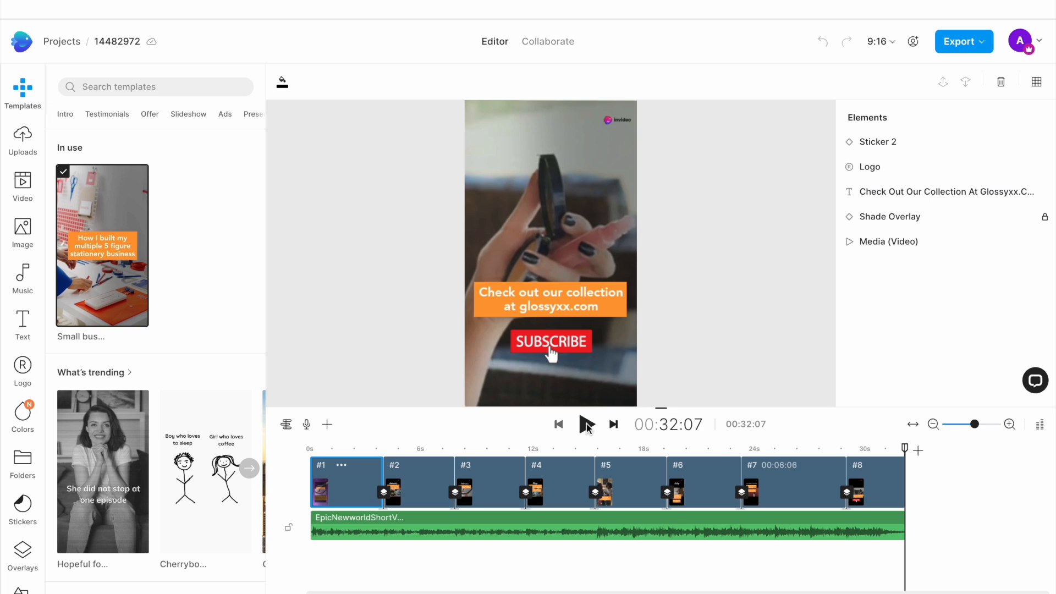